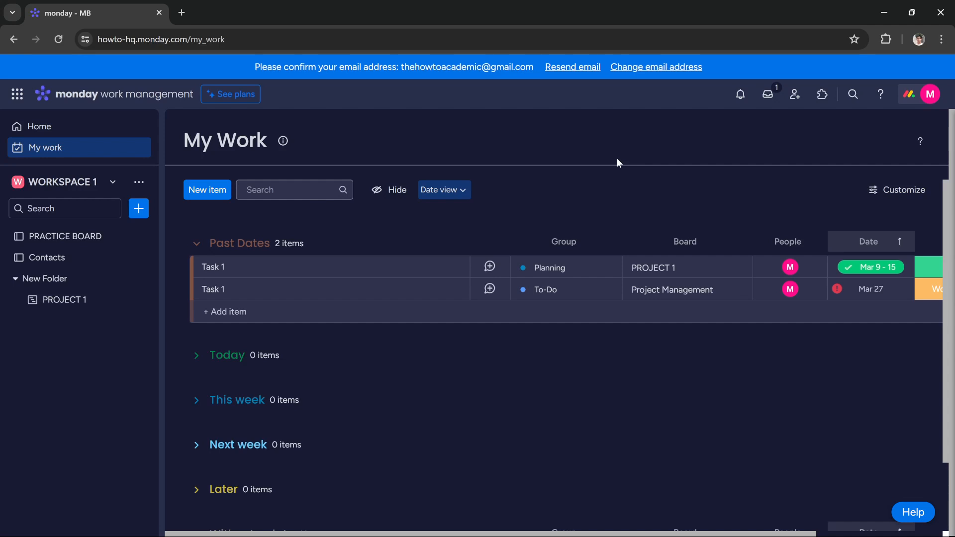
mouse_move(624, 157)
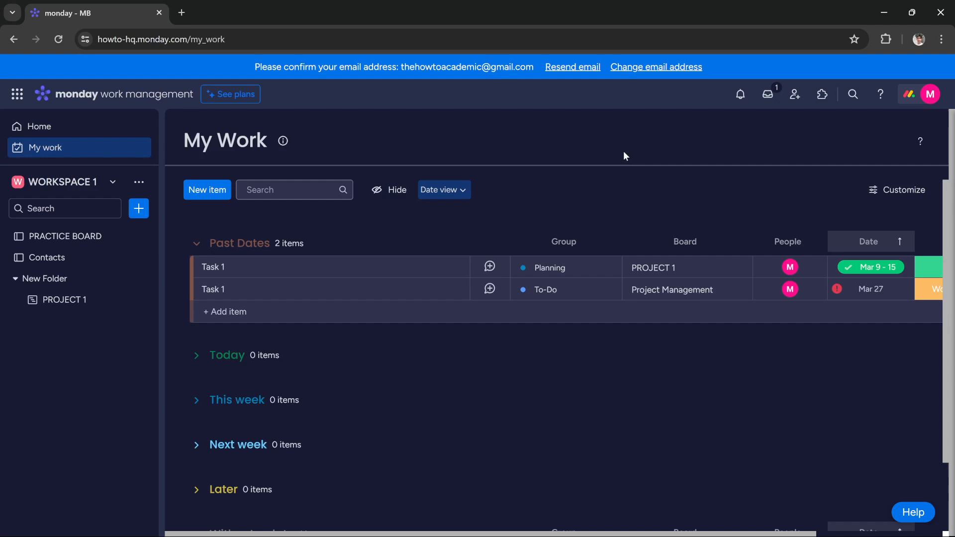
mouse_move(648, 147)
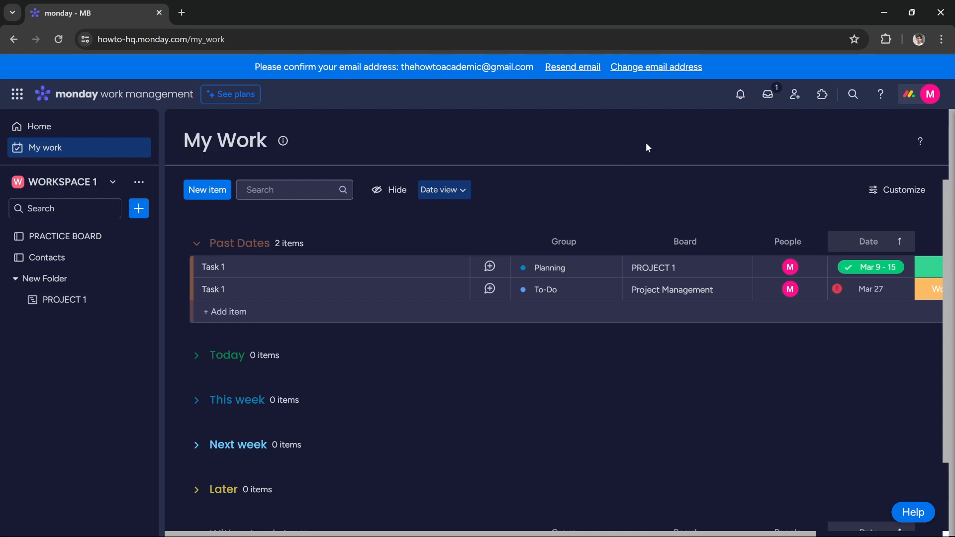
Reach the Notifications section of My profile via the account avatar menu.
left_click(930, 93)
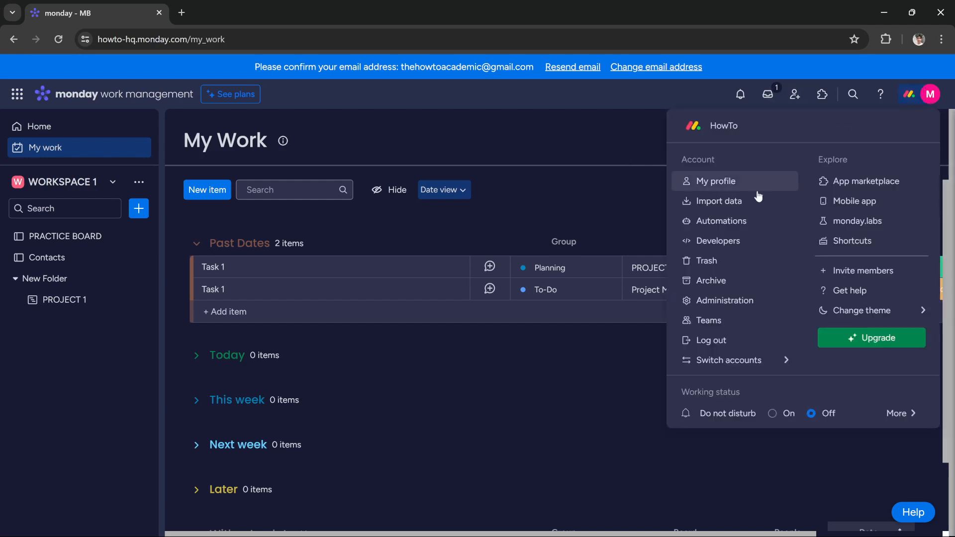
left_click(715, 181)
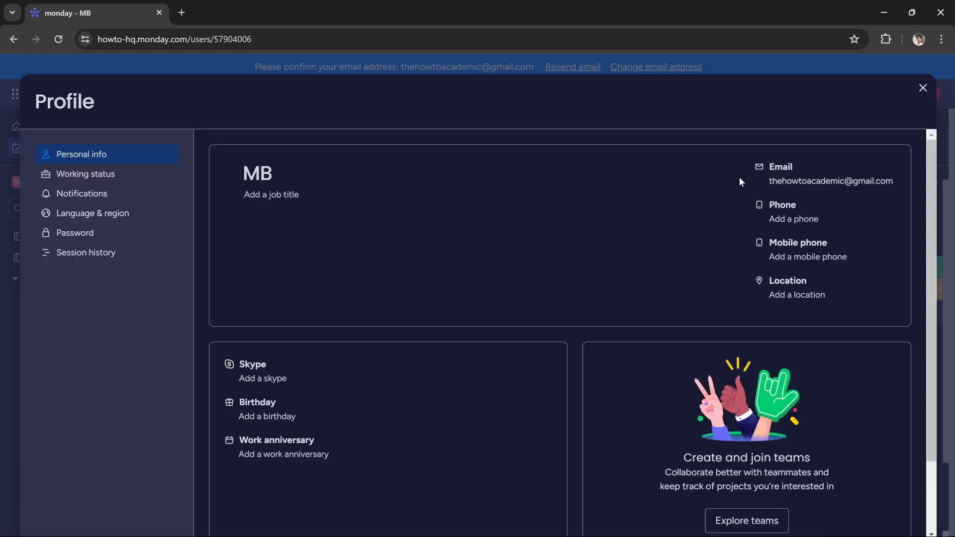
left_click(82, 194)
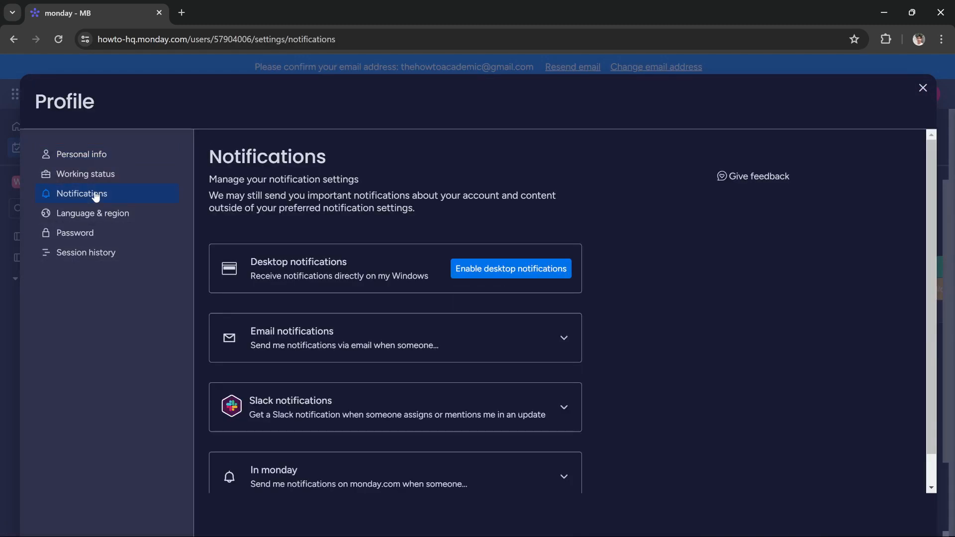
mouse_move(316, 407)
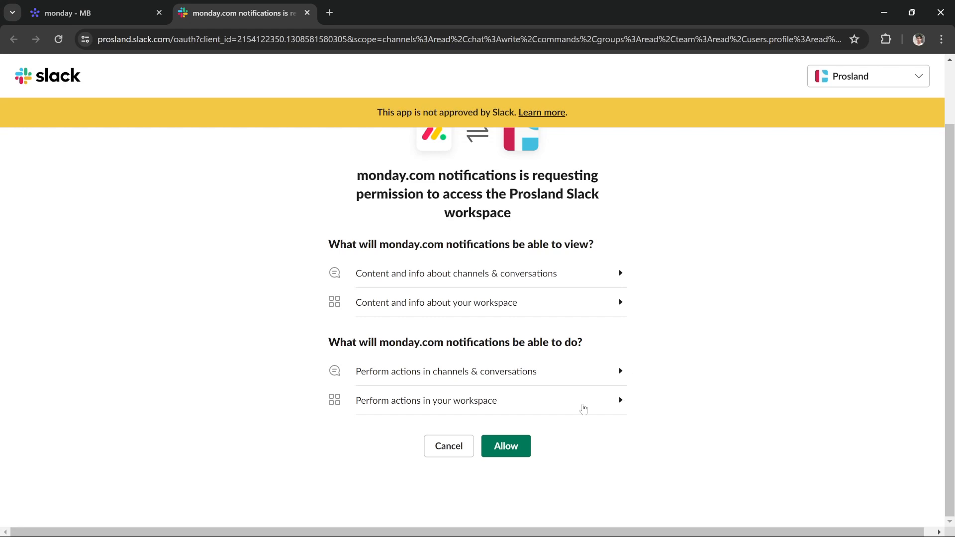
mouse_move(514, 302)
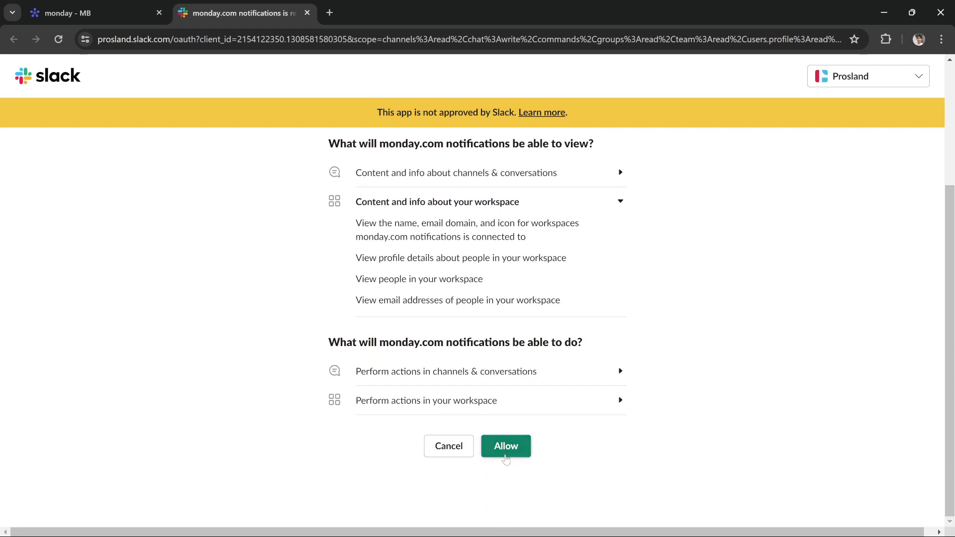
Allow monday.com notifications access to the Prosland Slack workspace on the OAuth page.
left_click(505, 446)
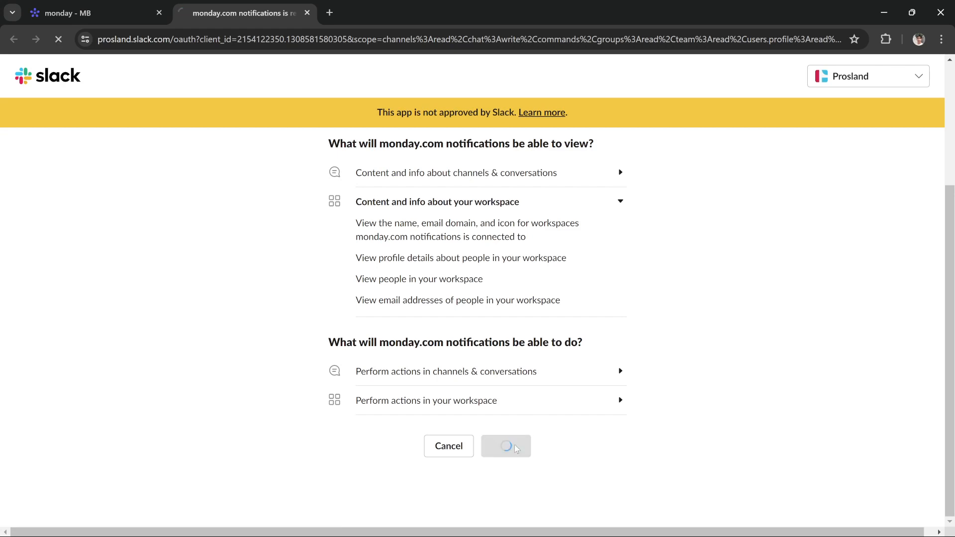
left_click(505, 446)
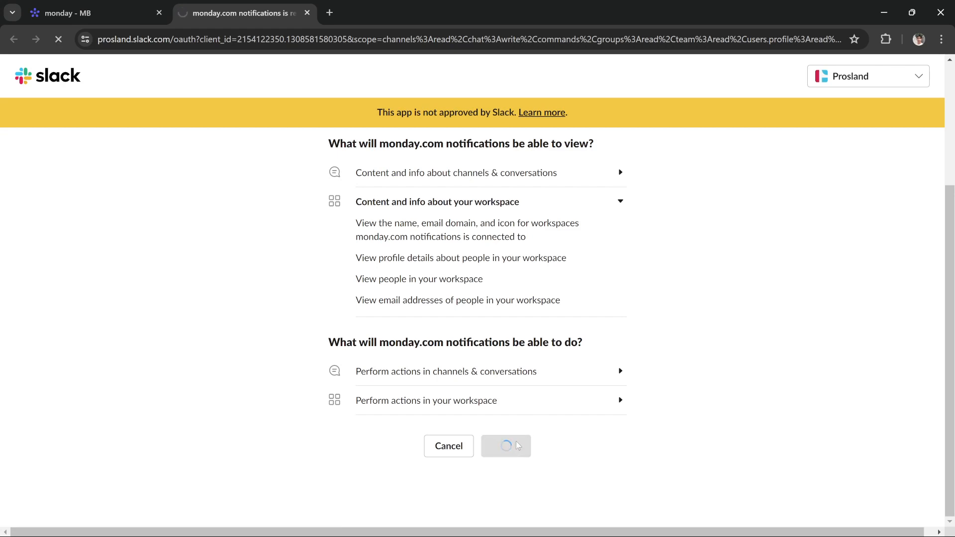
left_click(507, 446)
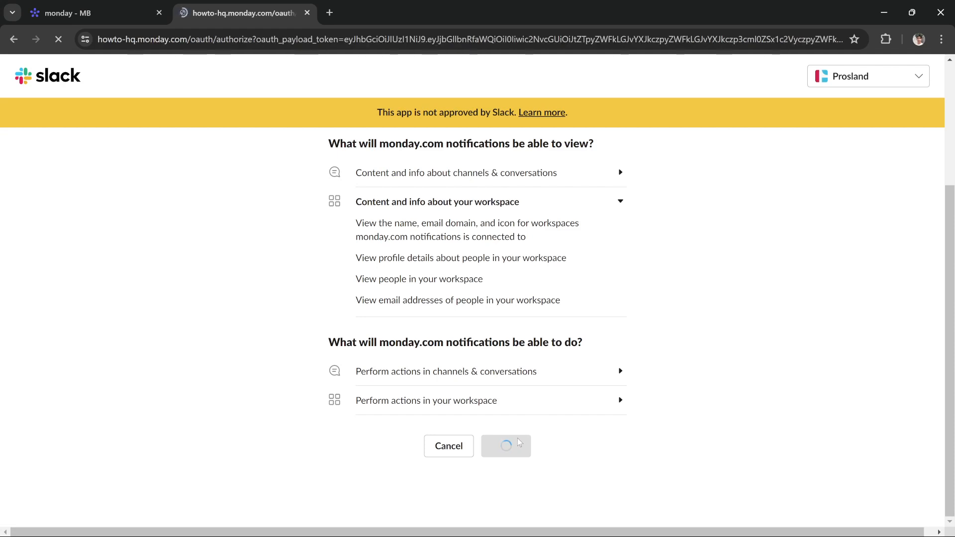
Authorize the Slack Integration to read and update boards and profile data, reaching the congratulations page.
left_click(506, 446)
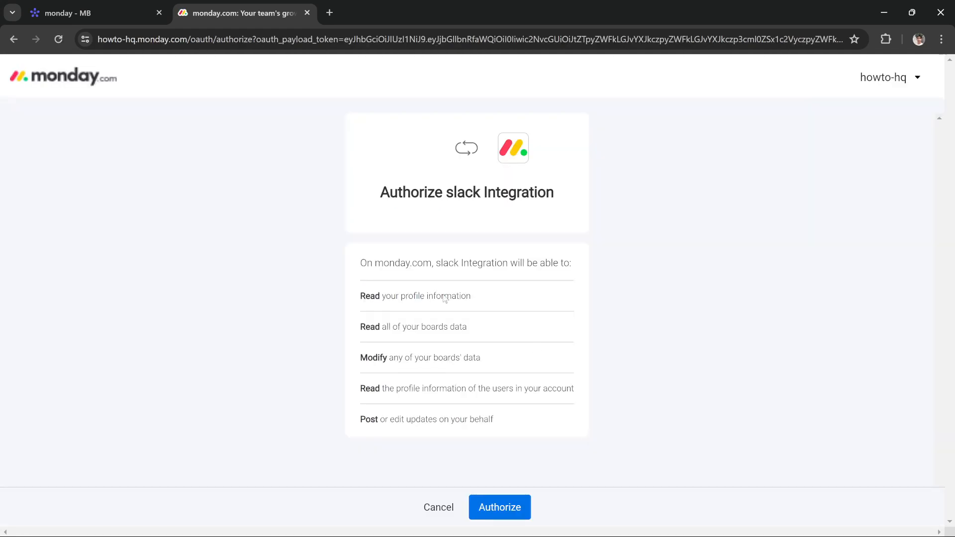
mouse_move(517, 185)
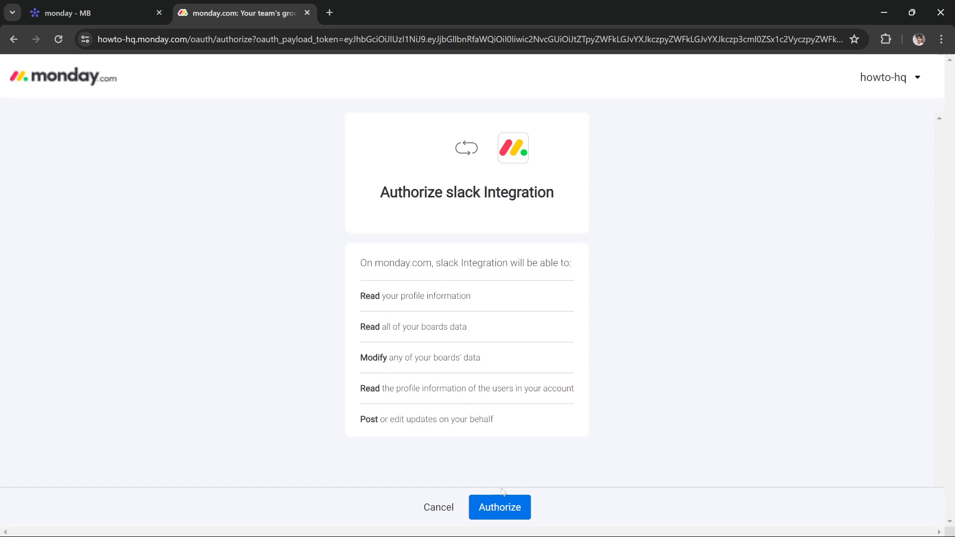
left_click(499, 506)
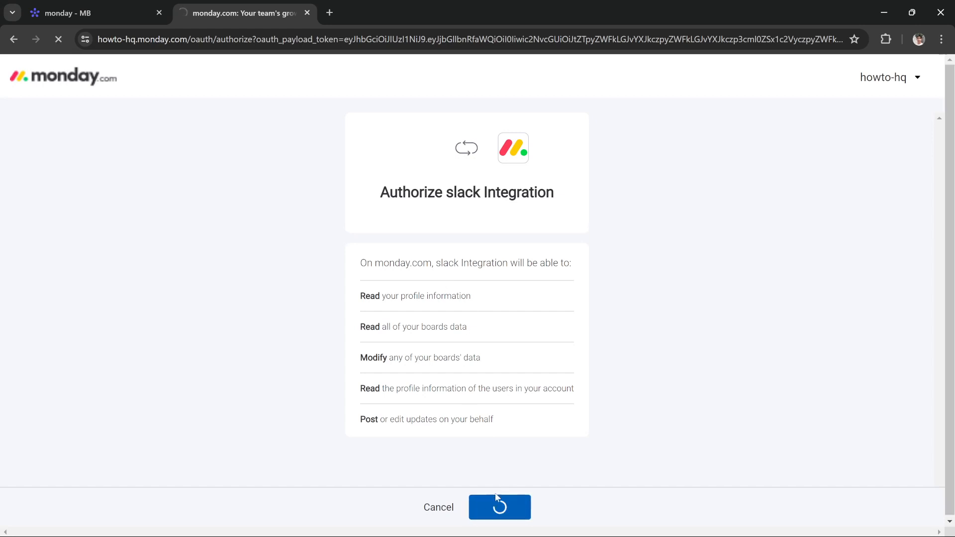
left_click(499, 506)
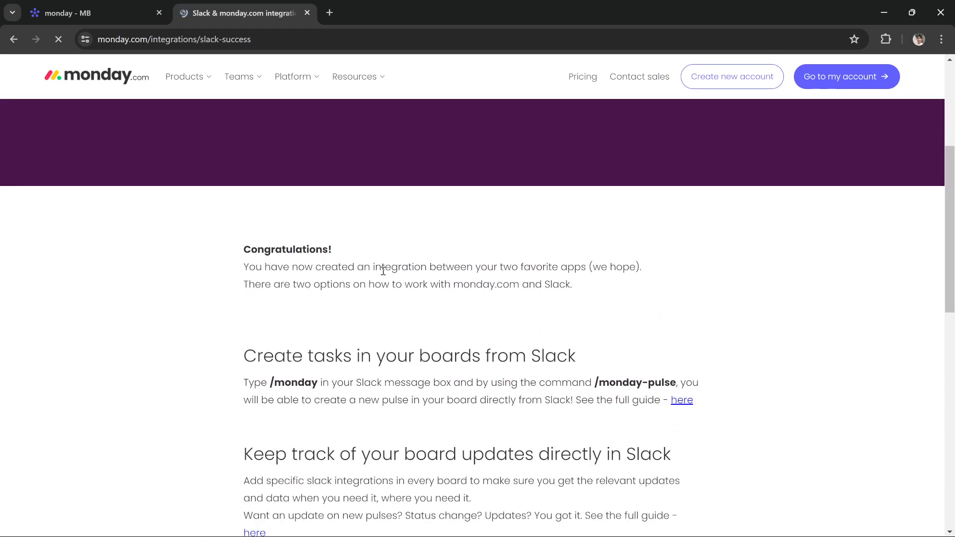
Scroll down the Slack integration success page before returning to the Notifications settings.
scroll("down", 3)
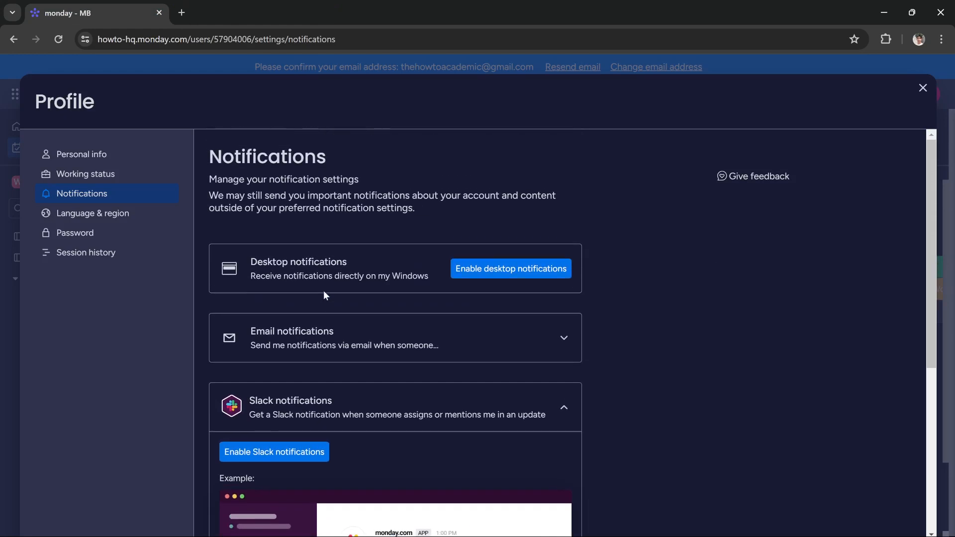
Close the Profile dialog to land back on the My Work page with its past-date tasks.
left_click(922, 88)
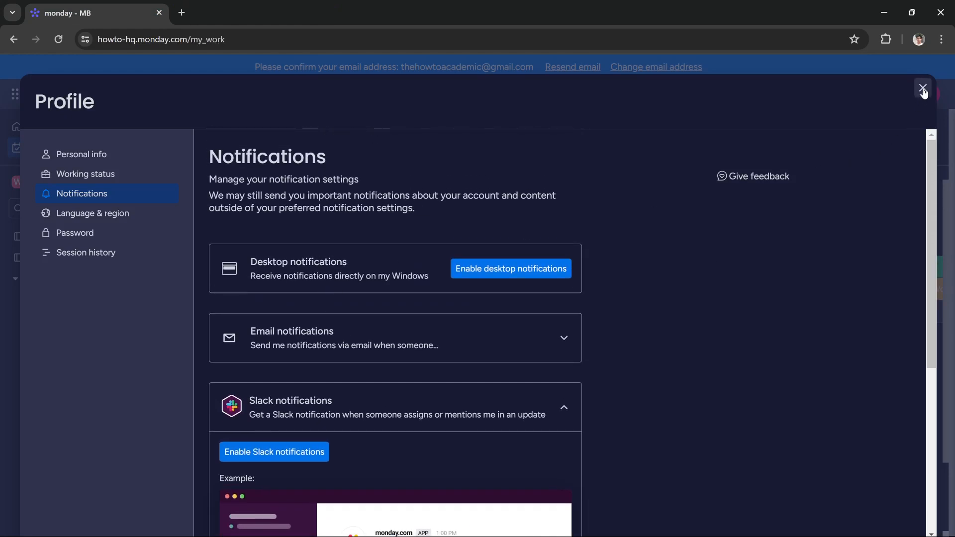
left_click(924, 89)
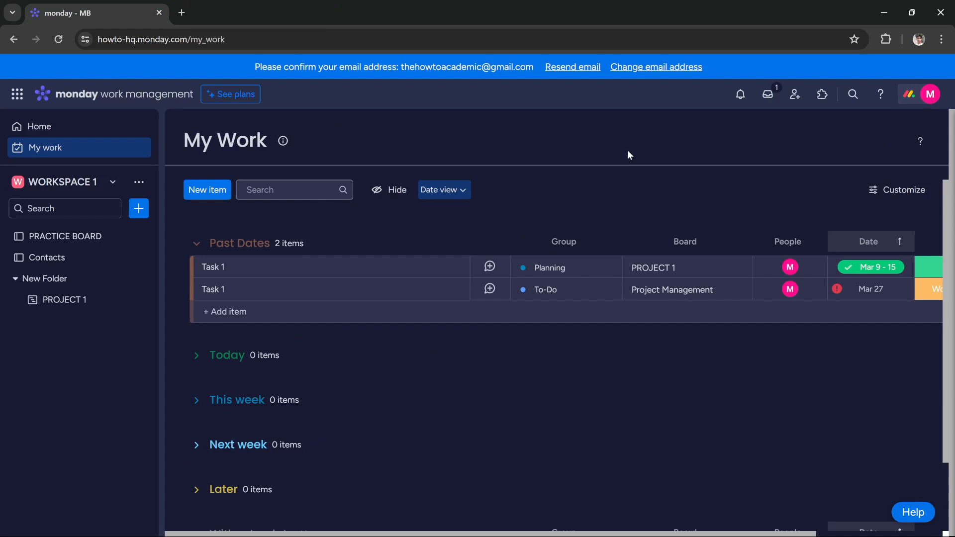
mouse_move(605, 179)
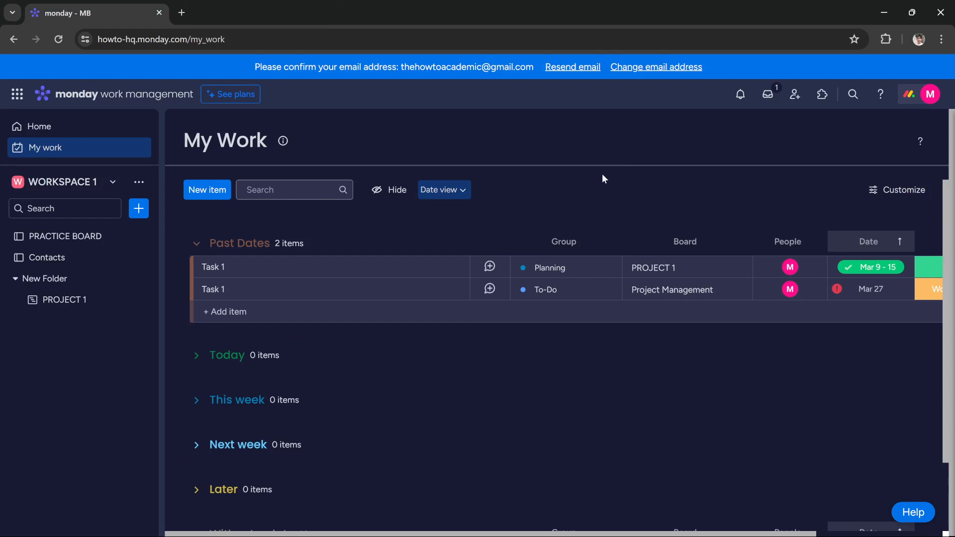